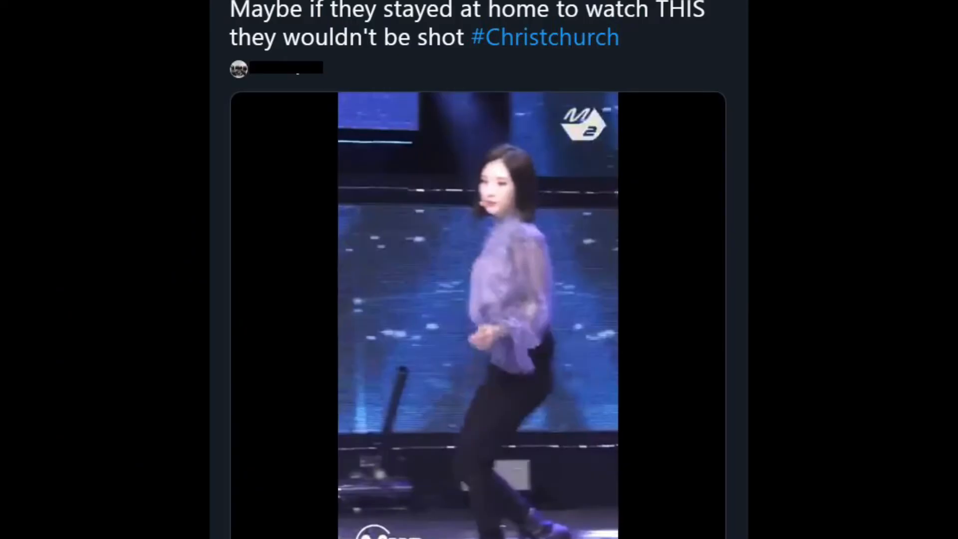
{"action": "scroll", "scroll_direction": "down", "scroll_amount": 3}
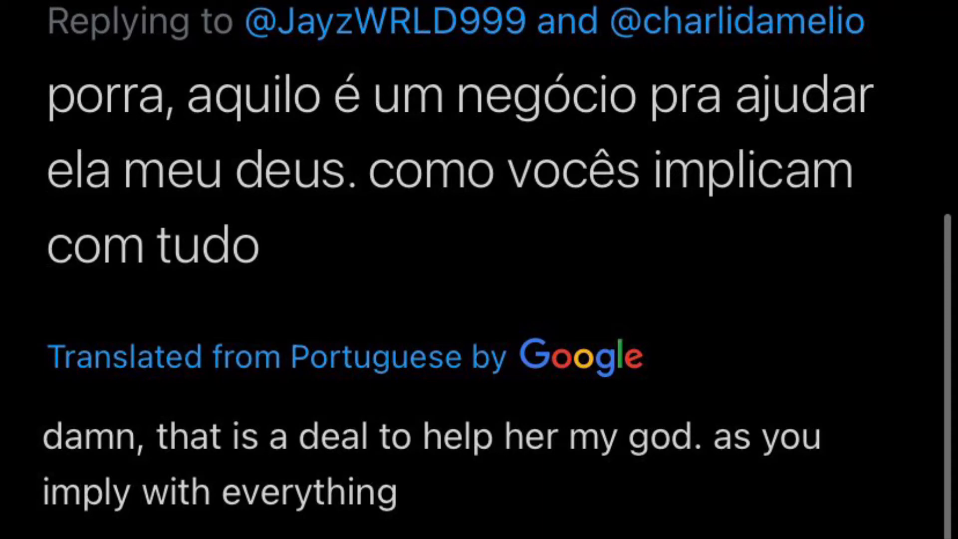
{"action": "scroll", "scroll_direction": "down", "scroll_amount": 3}
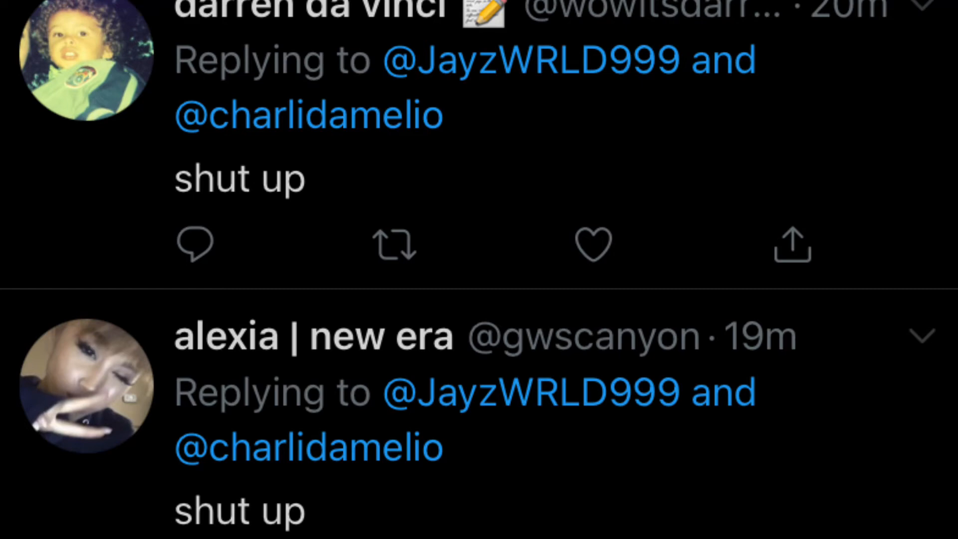
{"action": "scroll", "scroll_direction": "down", "scroll_amount": 3}
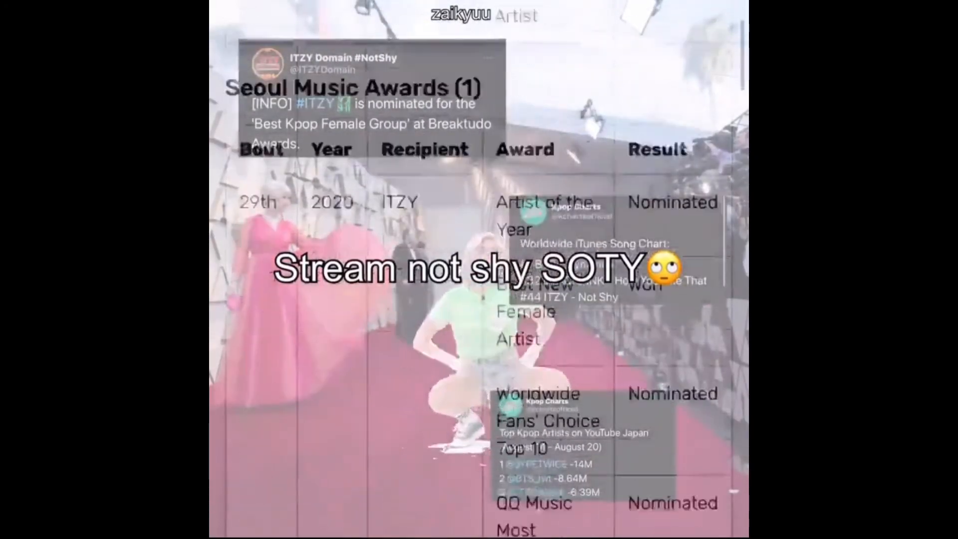
{"action": "scroll", "scroll_direction": "down", "scroll_amount": 3}
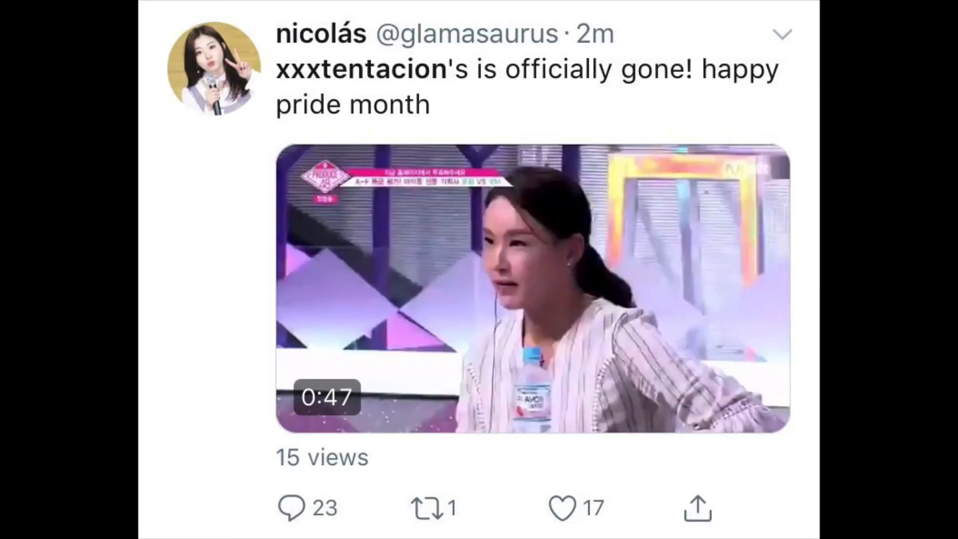
{"action": "scroll", "scroll_direction": "down", "scroll_amount": 3}
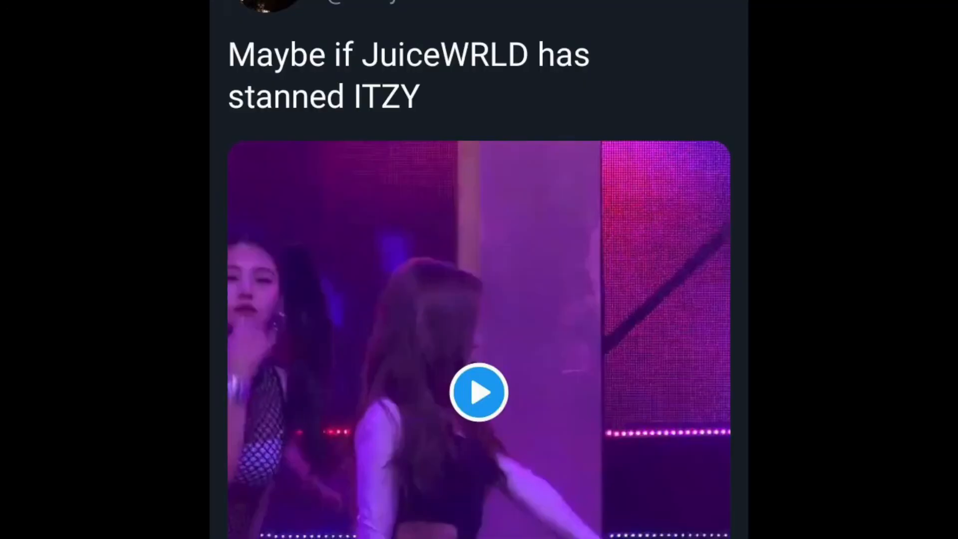